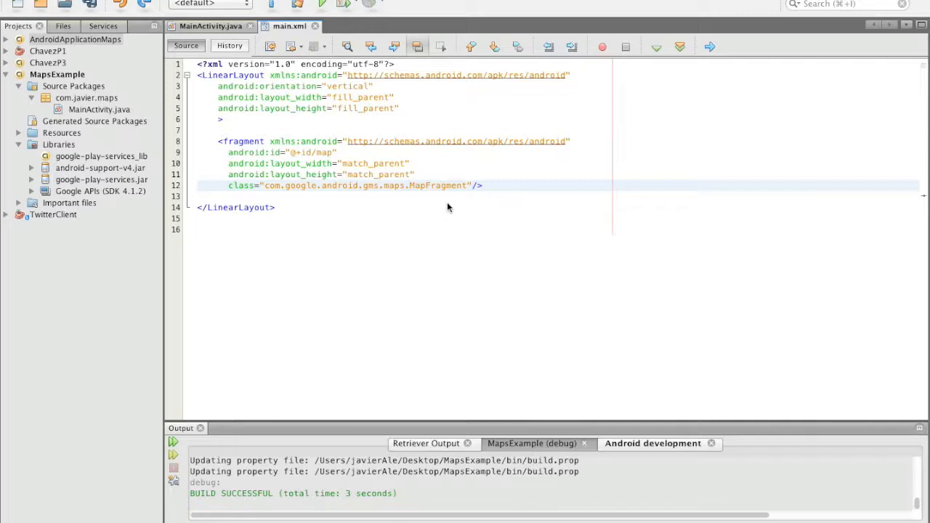
# Step: Change MainActivity to extend android.support.v4.app.FragmentActivity, with its import auto-added
pyautogui.write('S')
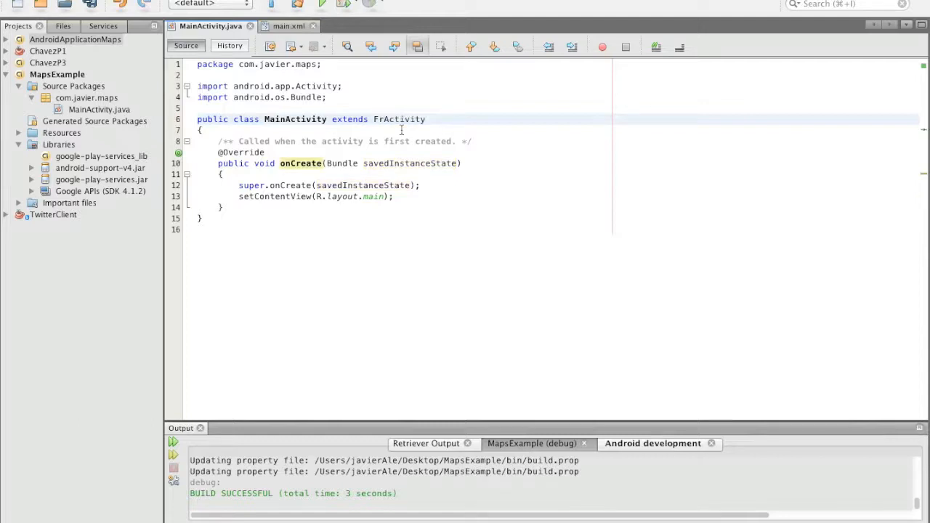
pyautogui.write('Fr')
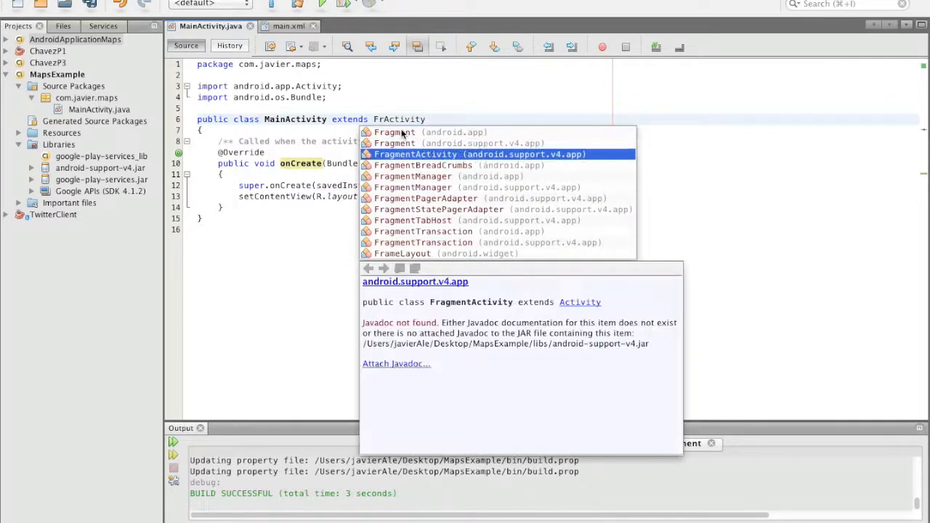
pyautogui.click(415, 154)
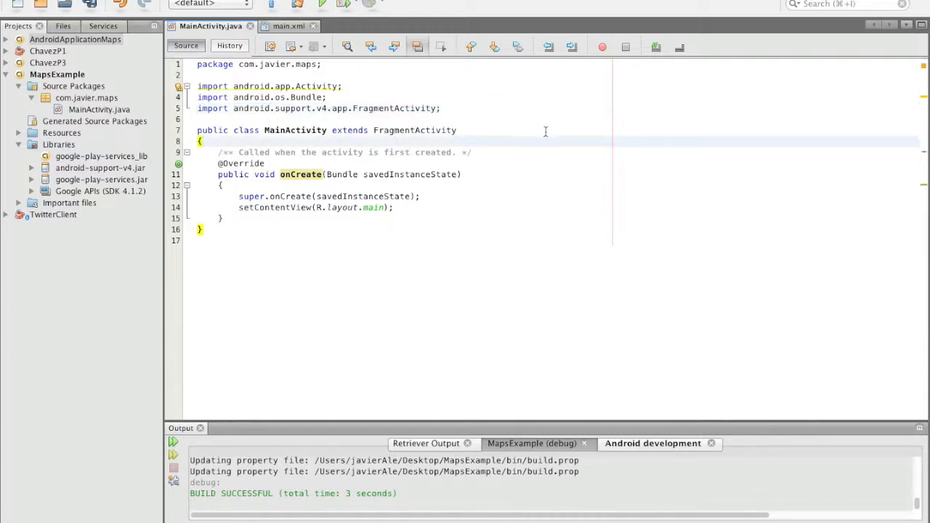
# Step: Add 'implements LocationListener' with generated stub methods and declare field 'GoogleMap googlemap;'
pyautogui.write('implements L')
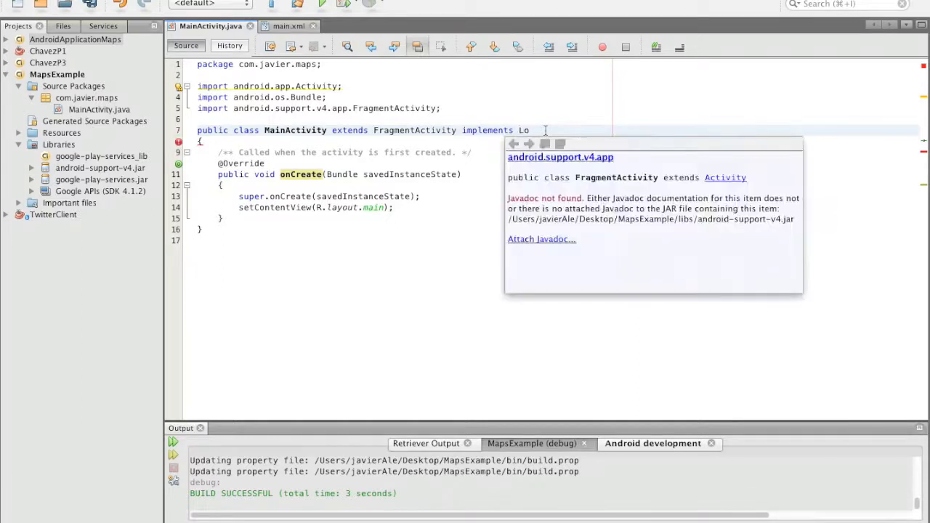
pyautogui.write('onListener')
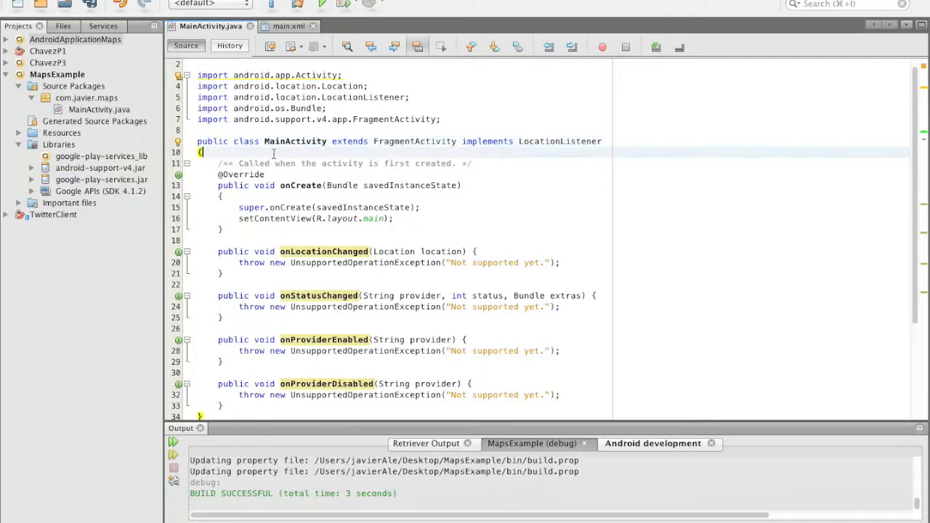
pyautogui.write('GoogleMap google')
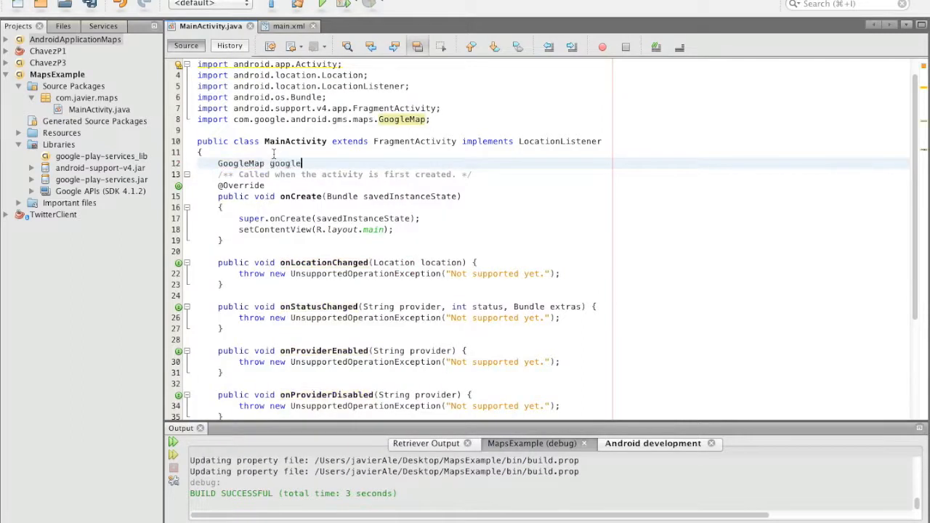
pyautogui.write('map;')
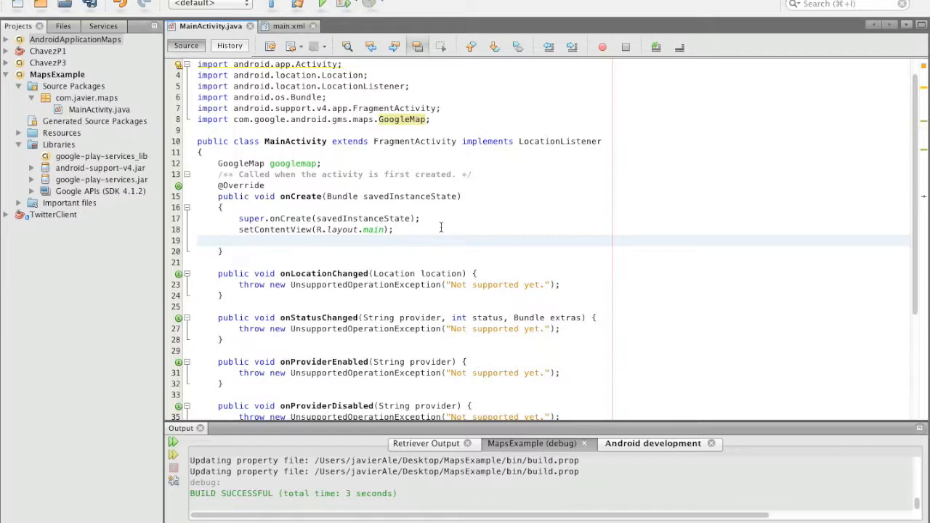
# Step: Declare 'SupportMapFragment mf = (SupportMapFragment)' in onCreate via code completion
pyautogui.write('Su')
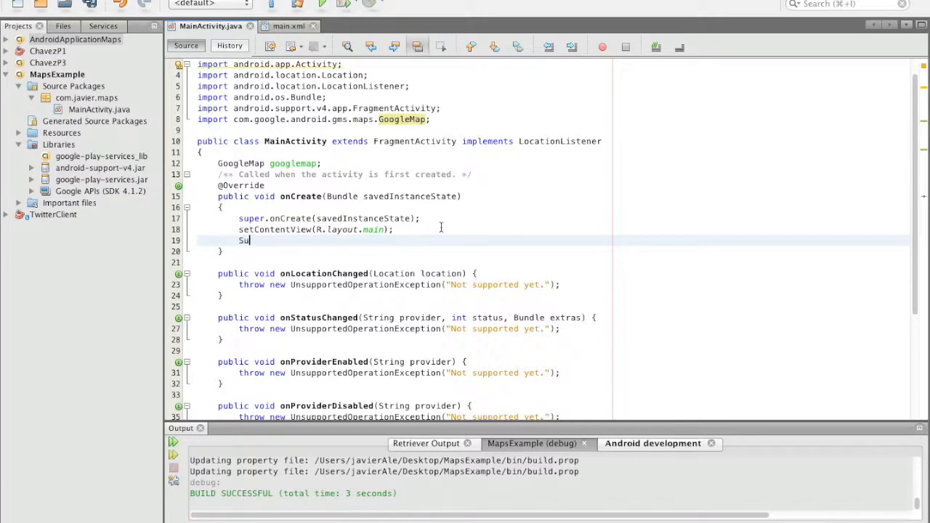
pyautogui.write('pp')
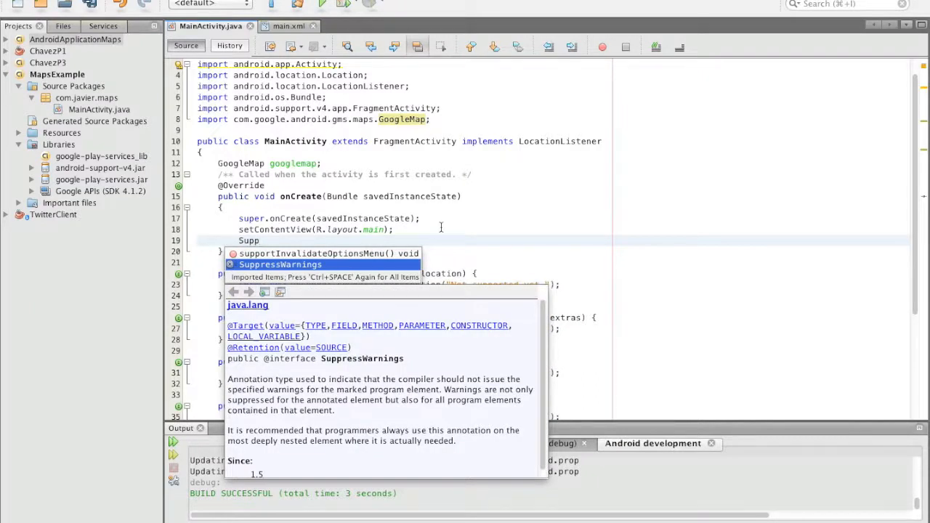
pyautogui.write('ortMapFragment')
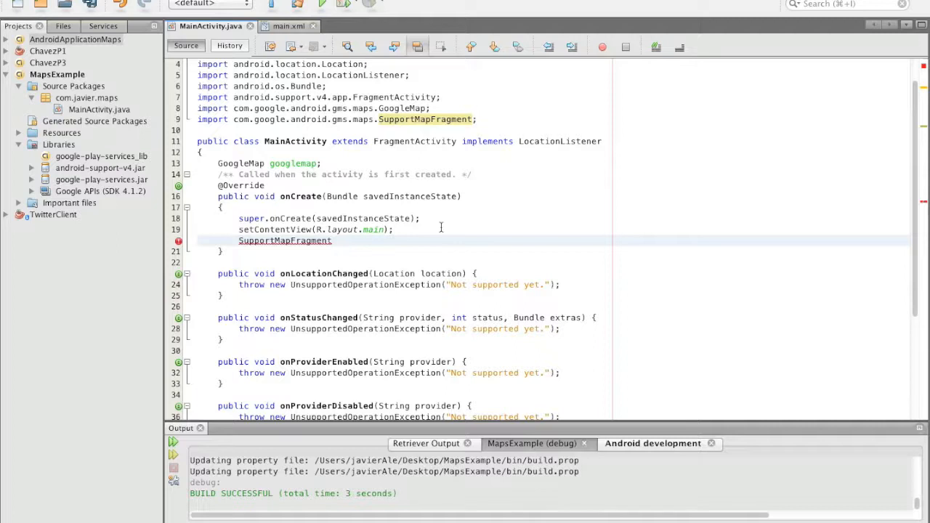
pyautogui.write('m')
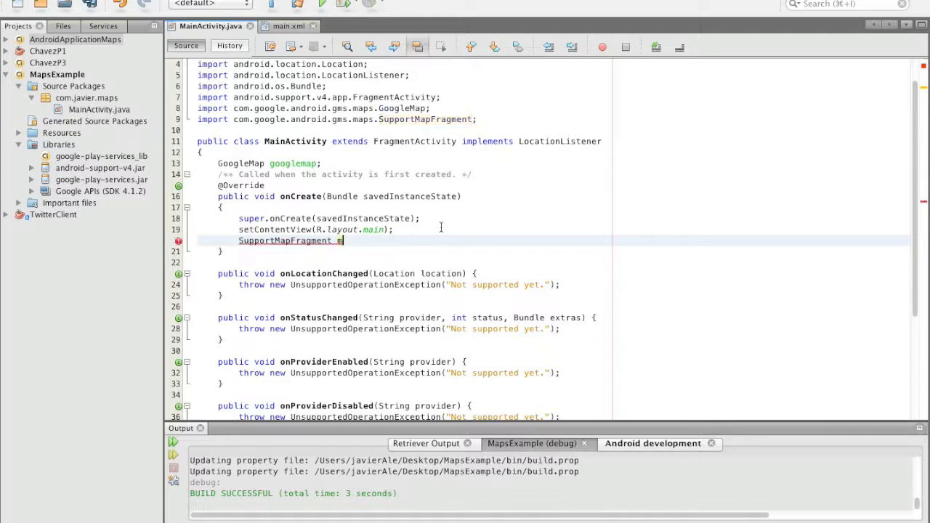
pyautogui.write('f')
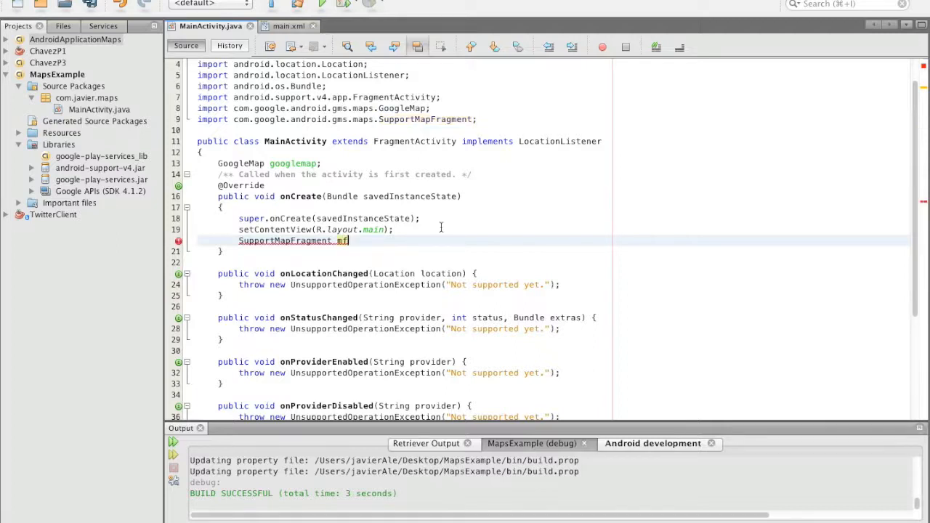
pyautogui.write('= ()')
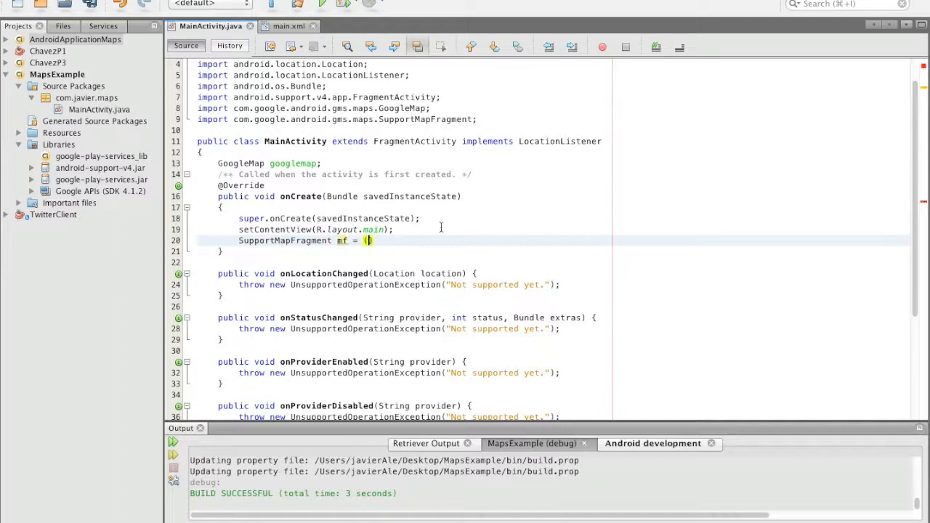
pyautogui.write('SupportMapFragment')
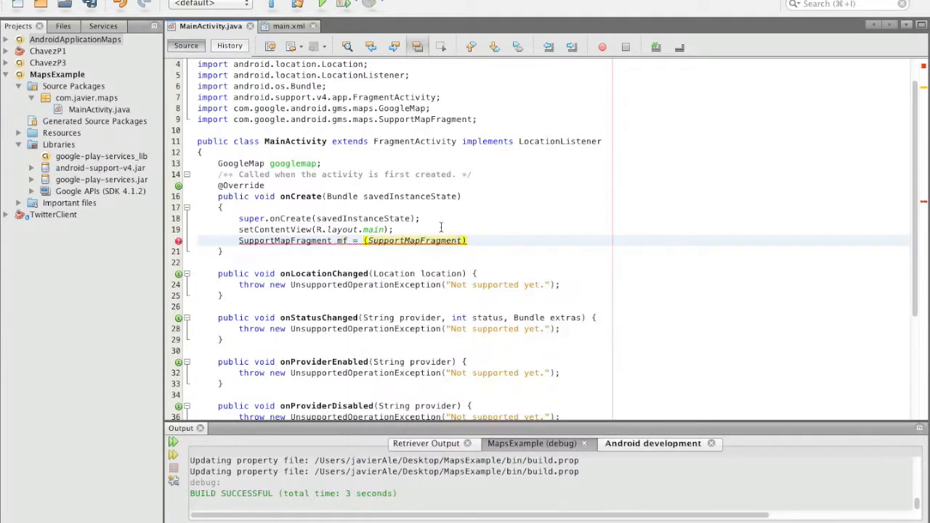
# Step: Assign mf from getSupportFragmentManager().findFragmentById(R.id.map); and start the googlemap line
pyautogui.write('get')
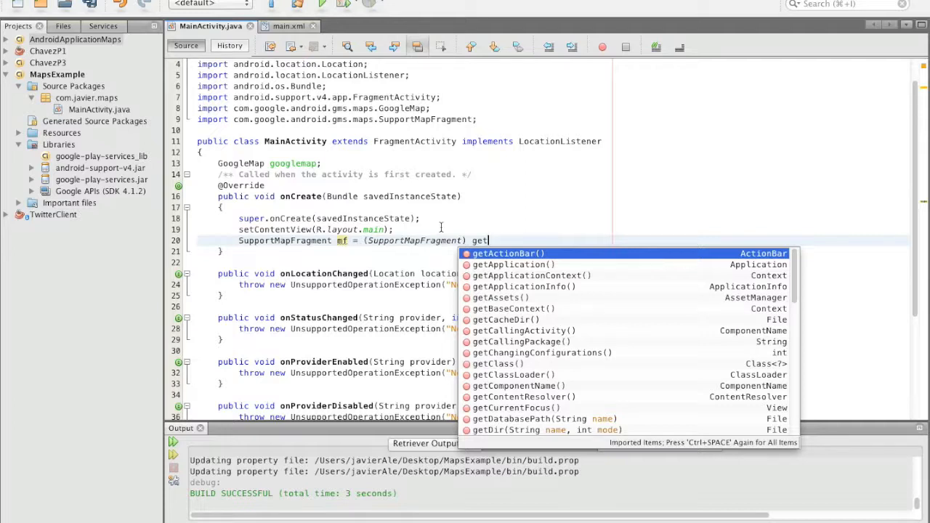
pyautogui.write('SupportFragmentManager(')
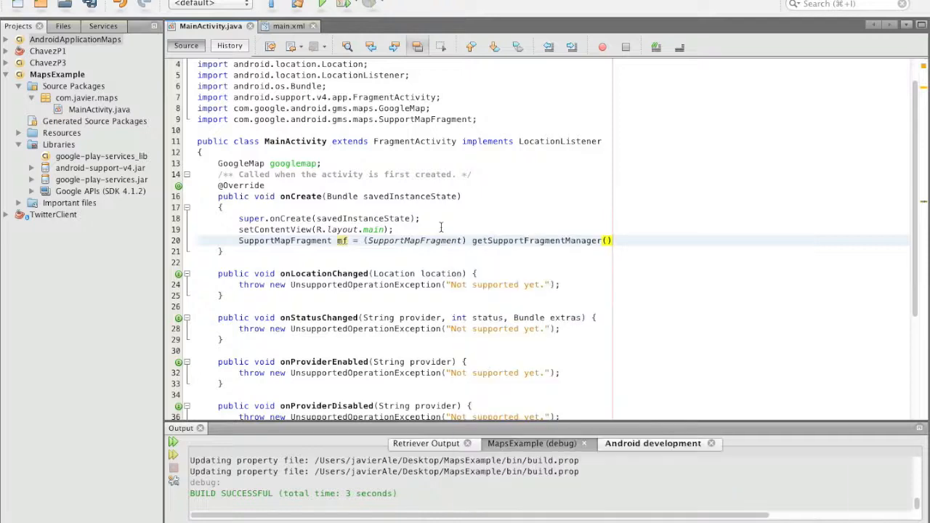
pyautogui.write('.')
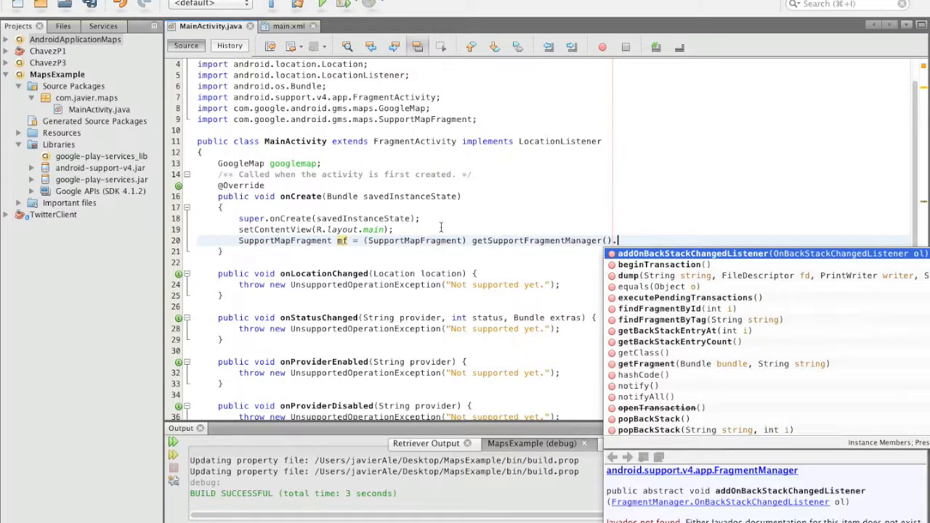
pyautogui.write('.')
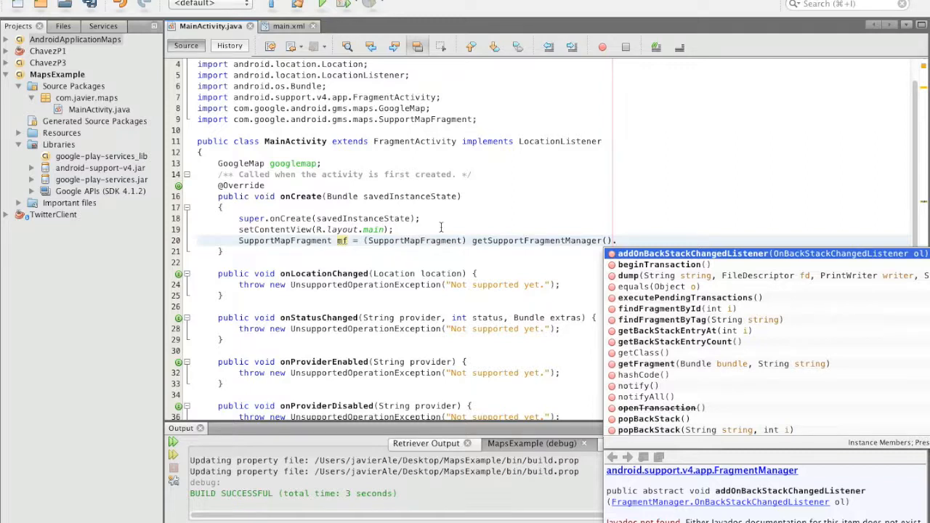
pyautogui.write('.')
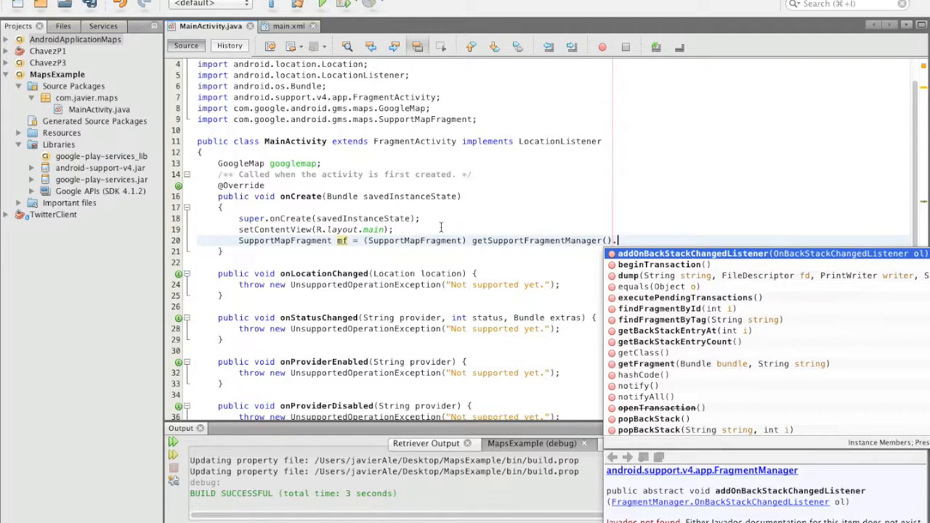
pyautogui.write('findFragmentById(RESULT_OK')
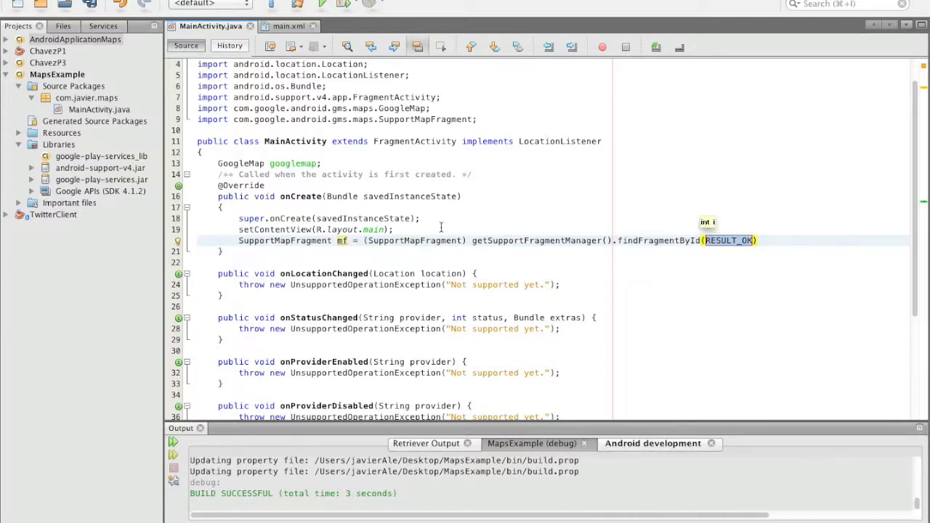
pyautogui.write('R.')
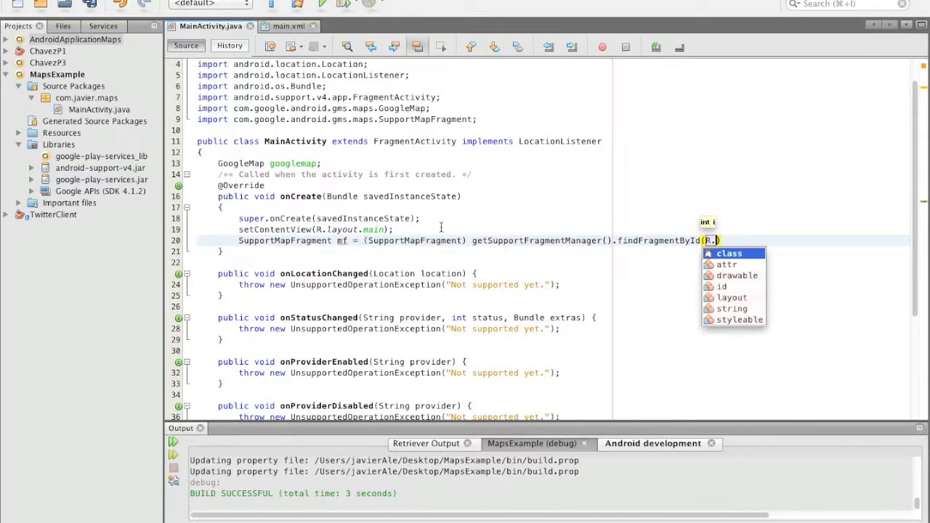
pyautogui.write('id')
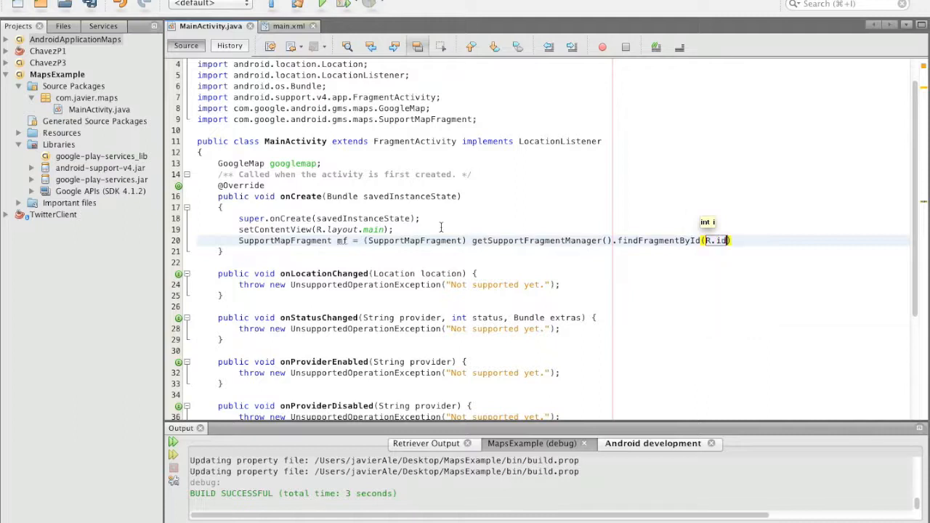
pyautogui.write('.map')
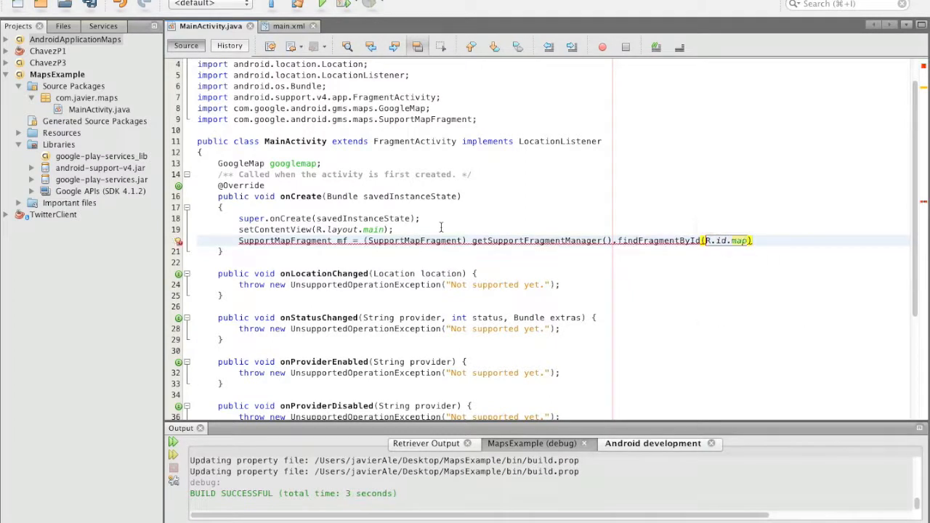
pyautogui.write(';')
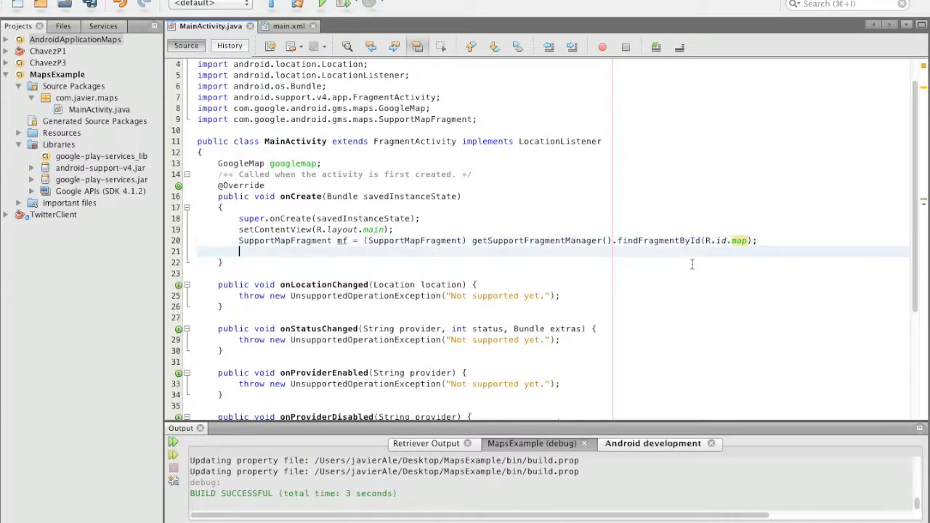
pyautogui.write('googlemap =')
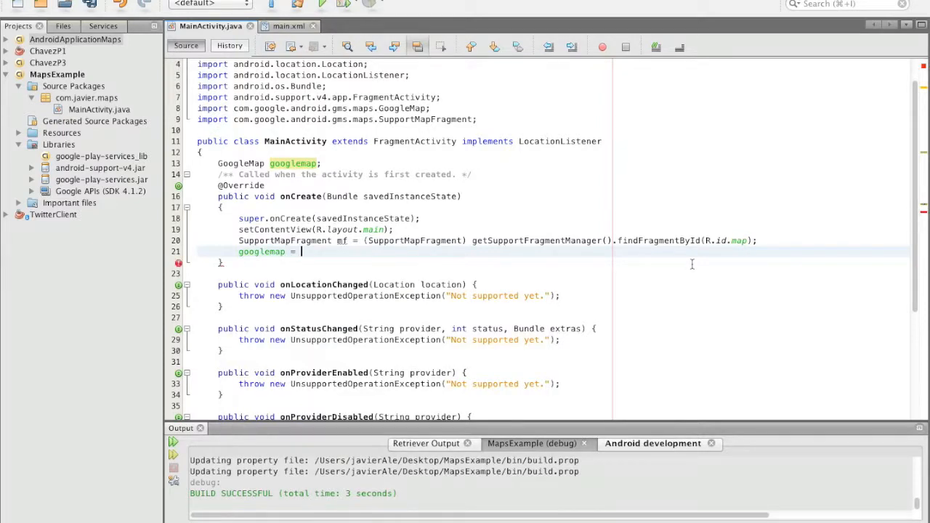
# Step: Set googlemap = mf.getMap(); and begin a googlemap call, browsing its completion list
pyautogui.write('mf.getMap();')
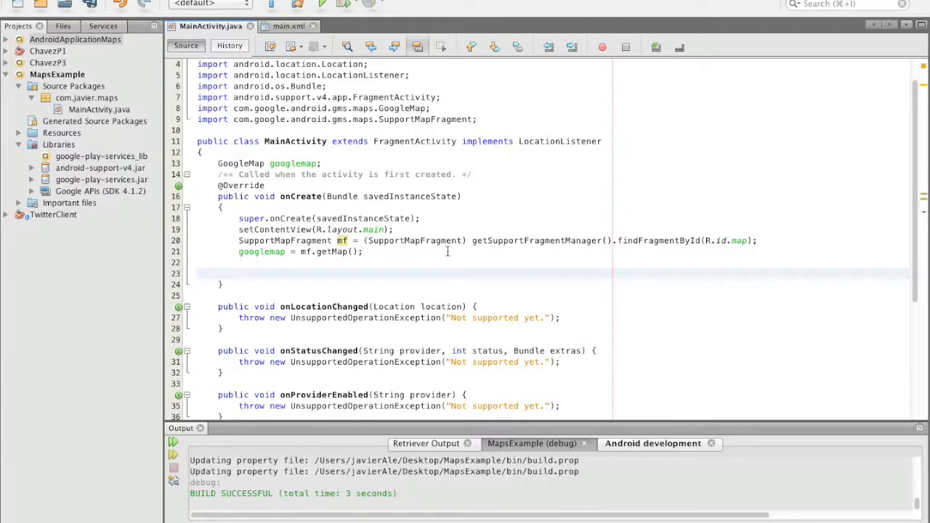
pyautogui.write('googlemap')
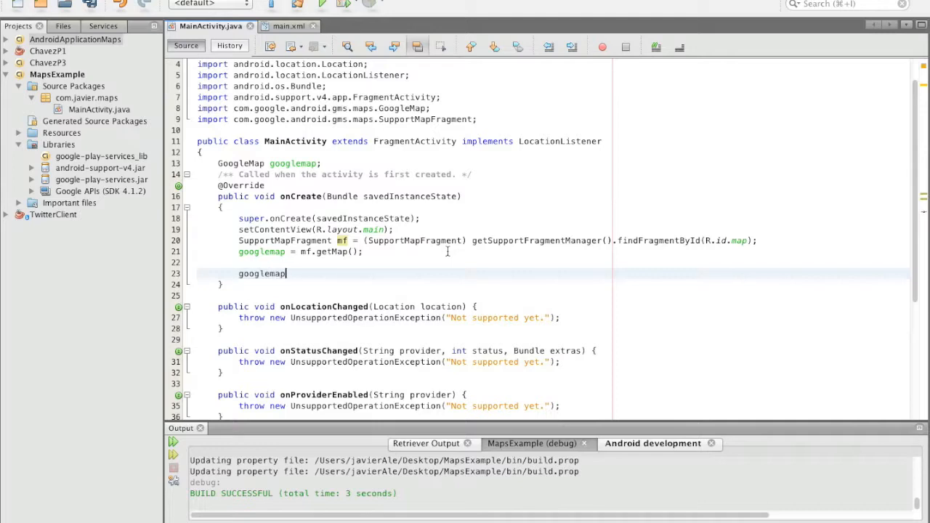
pyautogui.write('.')
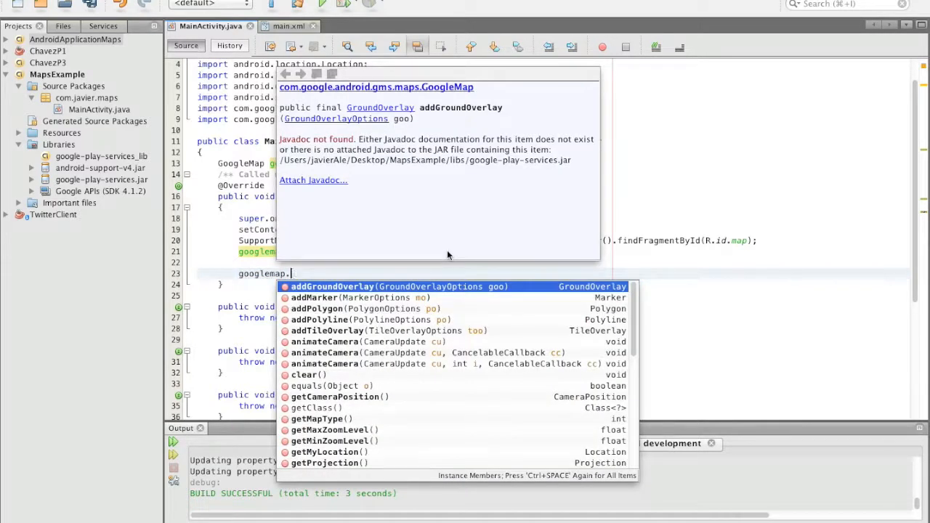
pyautogui.scroll(-3)
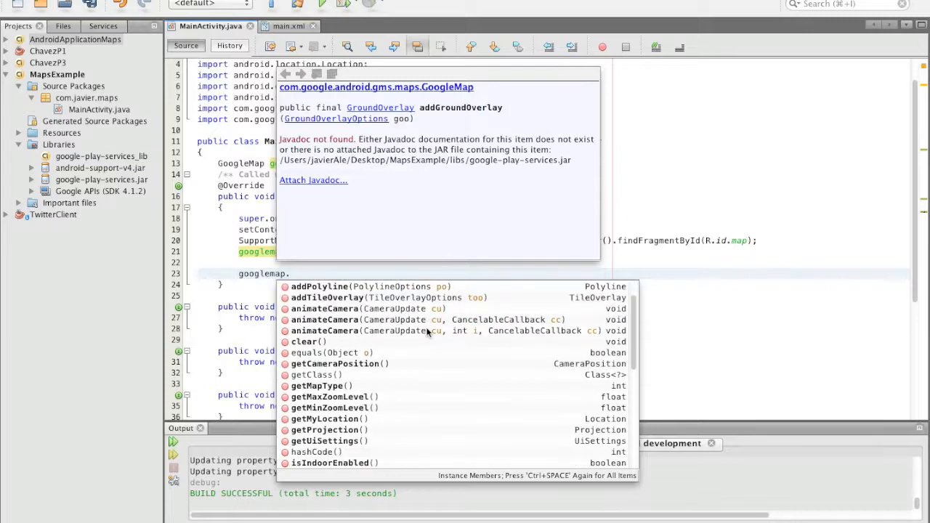
pyautogui.scroll(-3)
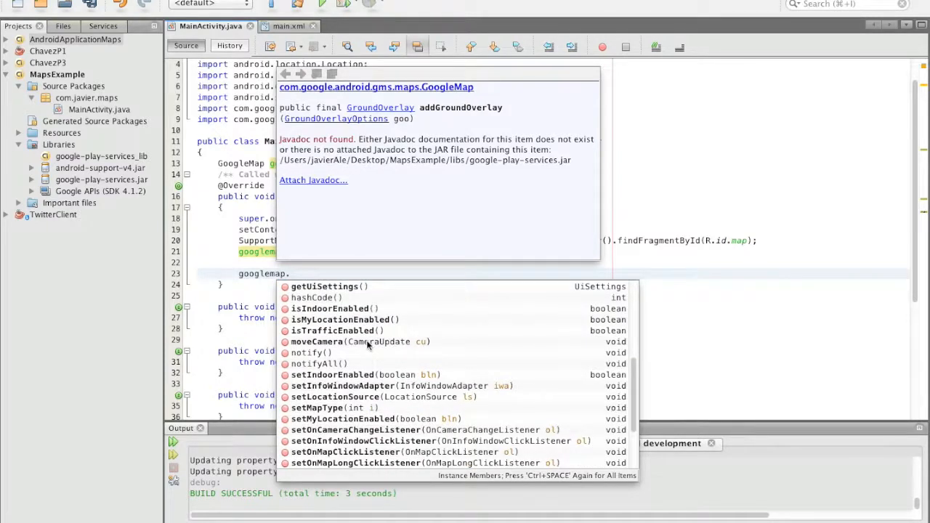
# Step: Add googlemap.setMyLocationEnabled(true); and start another googlemap.set call
pyautogui.write('.')
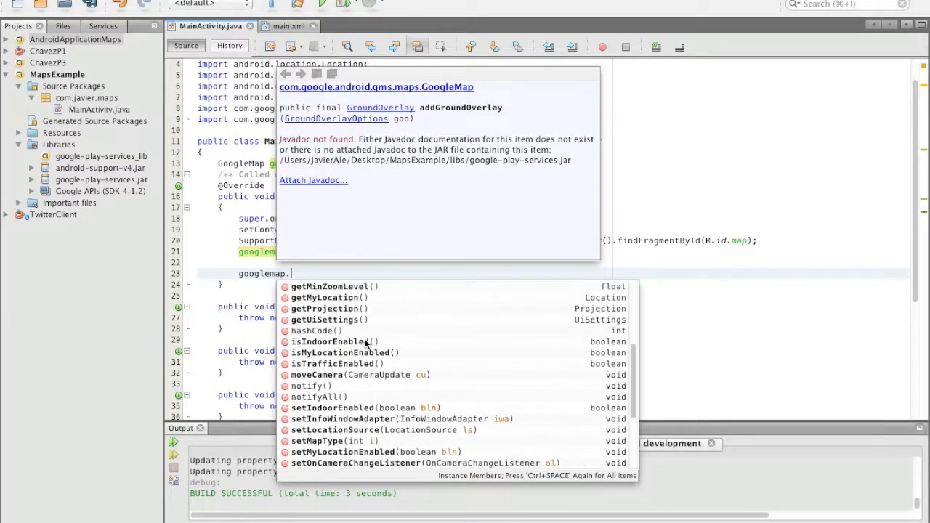
pyautogui.scroll(-3)
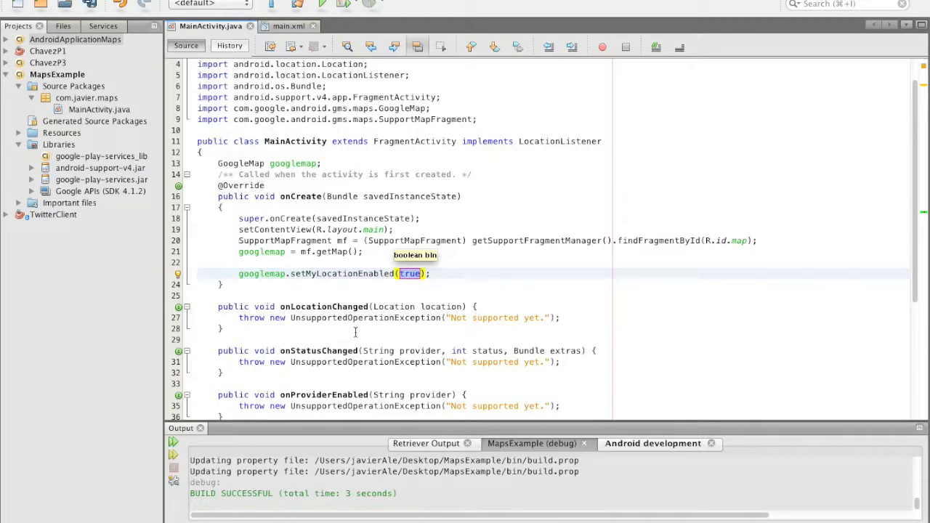
pyautogui.moveTo(454, 273)
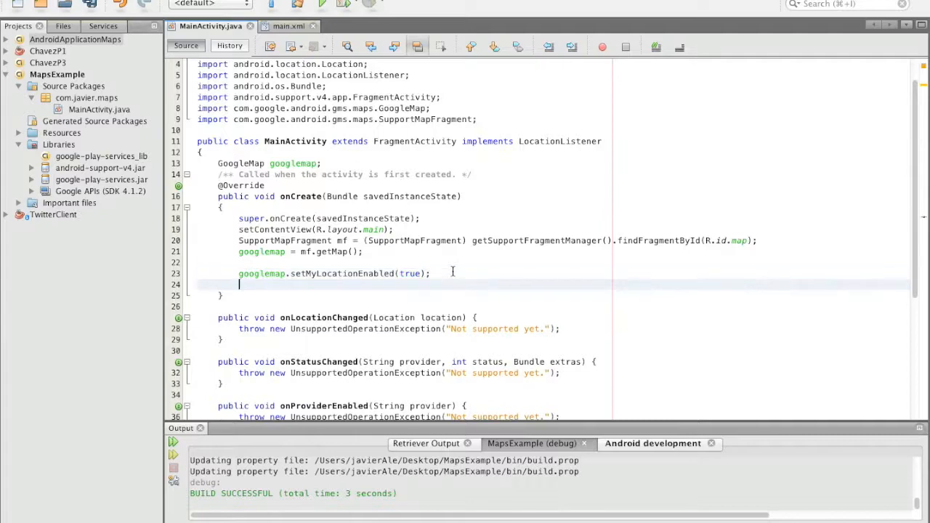
pyautogui.write('googlemap.')
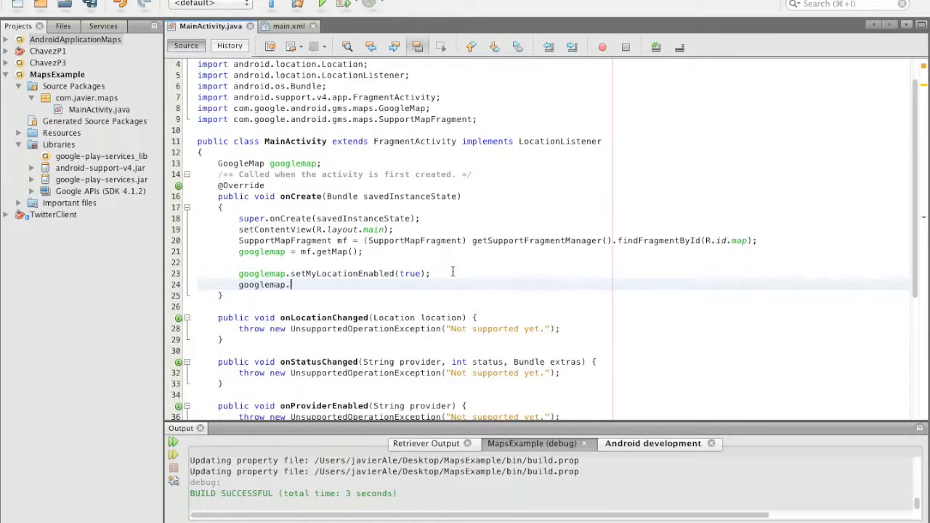
pyautogui.write('.')
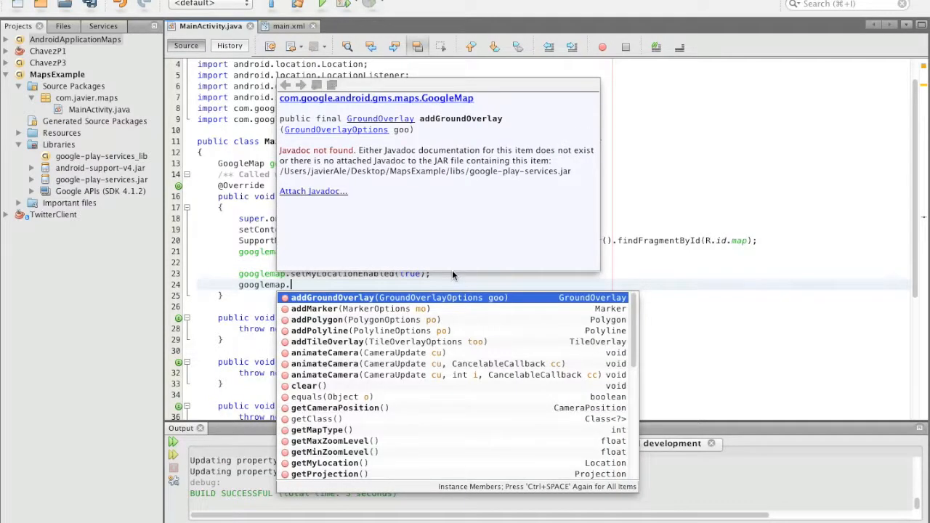
pyautogui.write('setm')
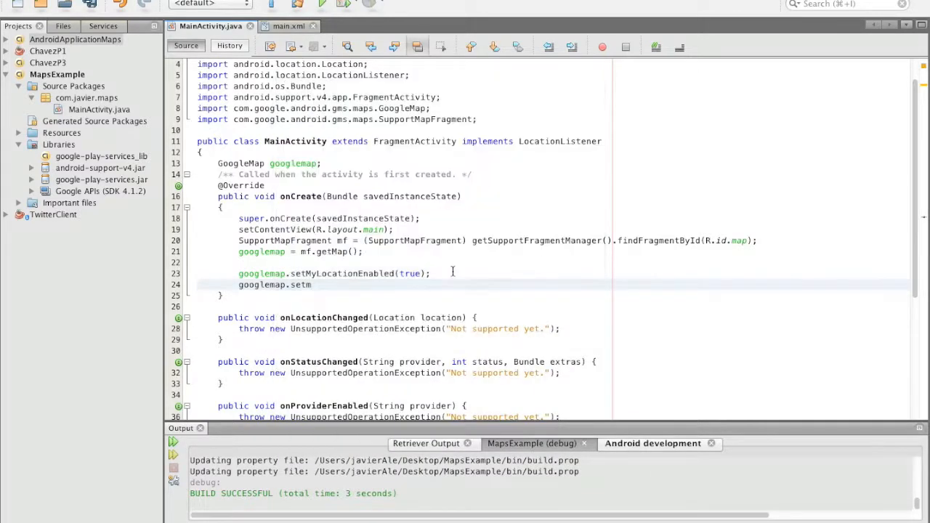
# Step: Complete googlemap.setMapType(GoogleMap.MAP_TYPE_NORMAL); via code completion
pyautogui.write('MapType(RESULT_OK')
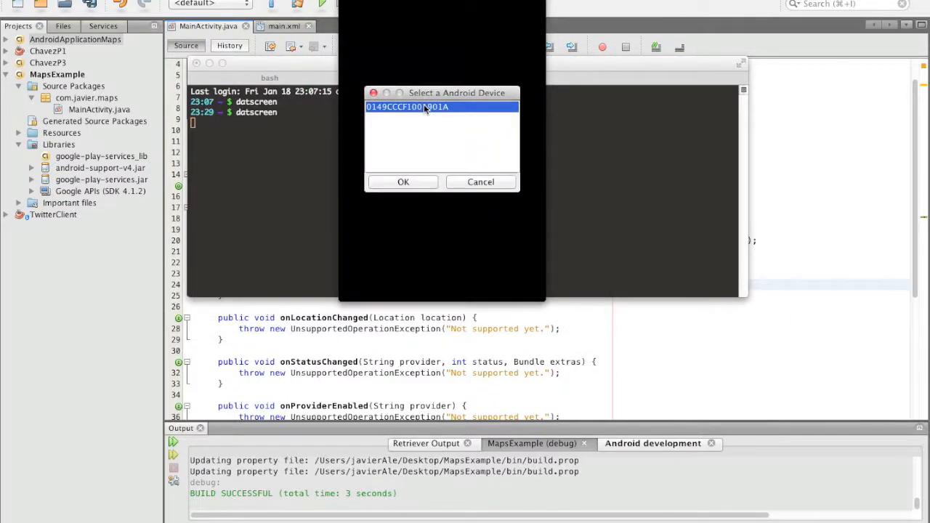
pyautogui.click(404, 182)
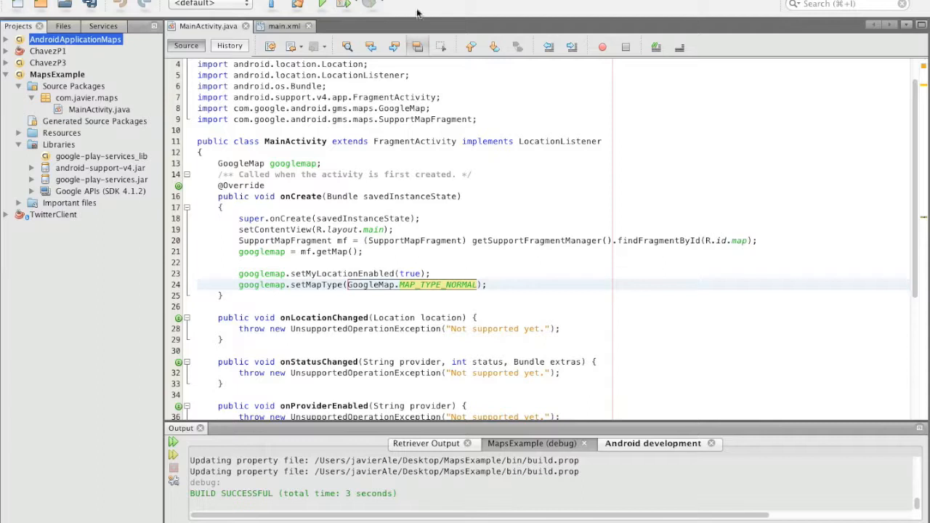
# Step: Run the project on the connected device, showing the map around Albuquerque with location marker
pyautogui.click(323, 5)
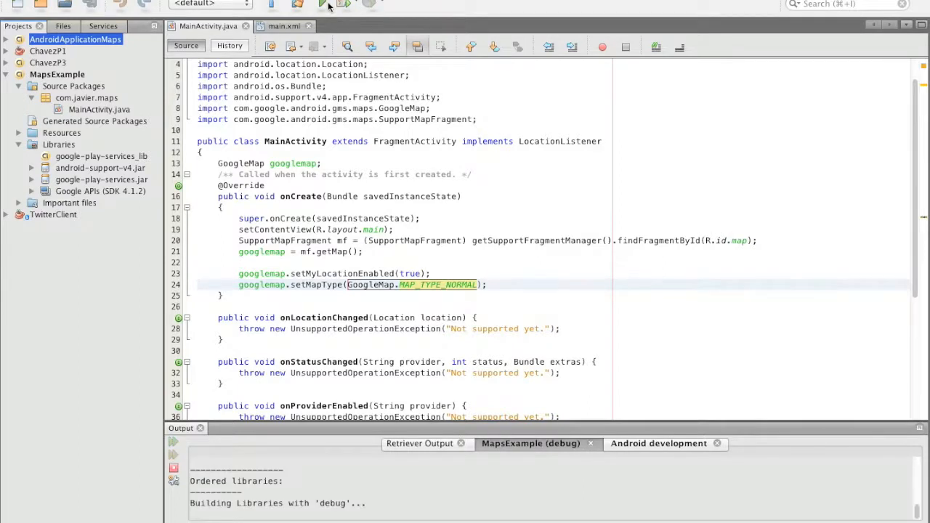
pyautogui.click(322, 4)
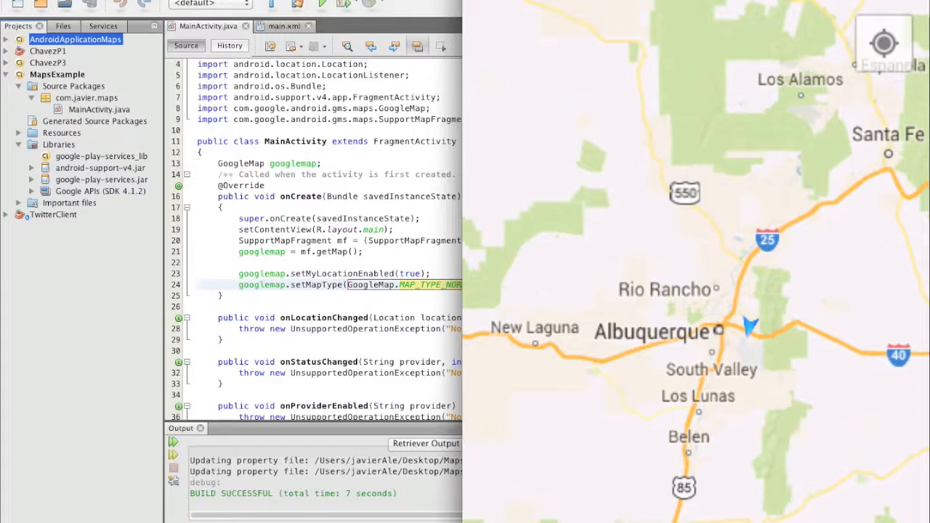
pyautogui.moveTo(738, 303)
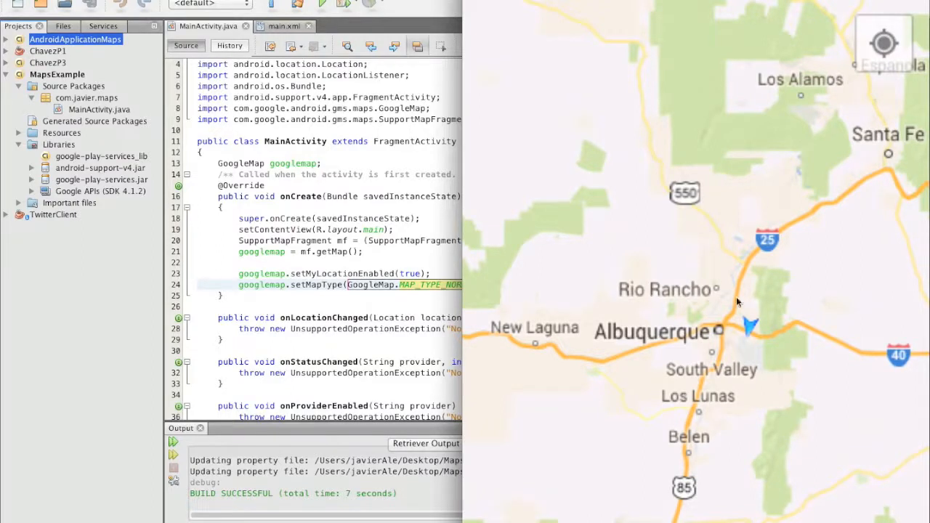